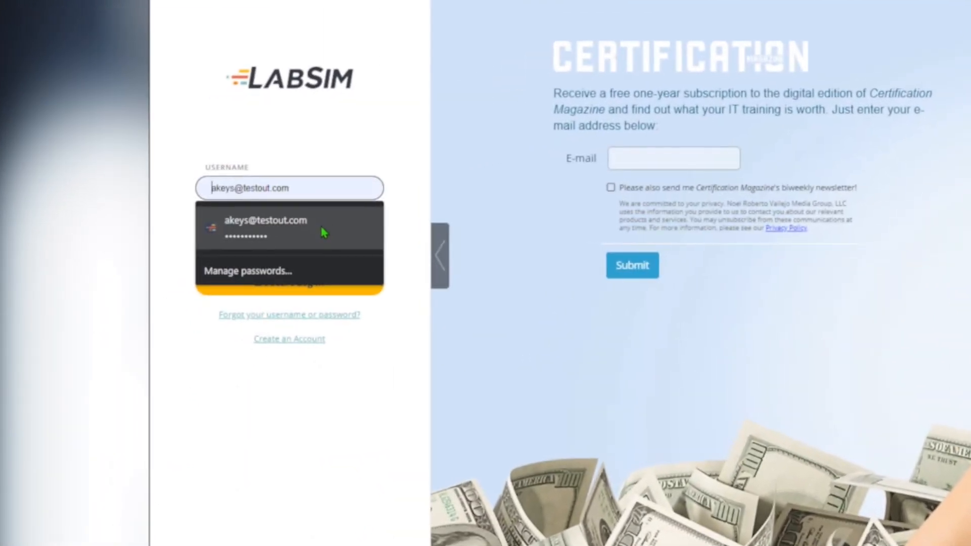
Step: Fill the username and password from the browser's saved account suggestion
click(266, 226)
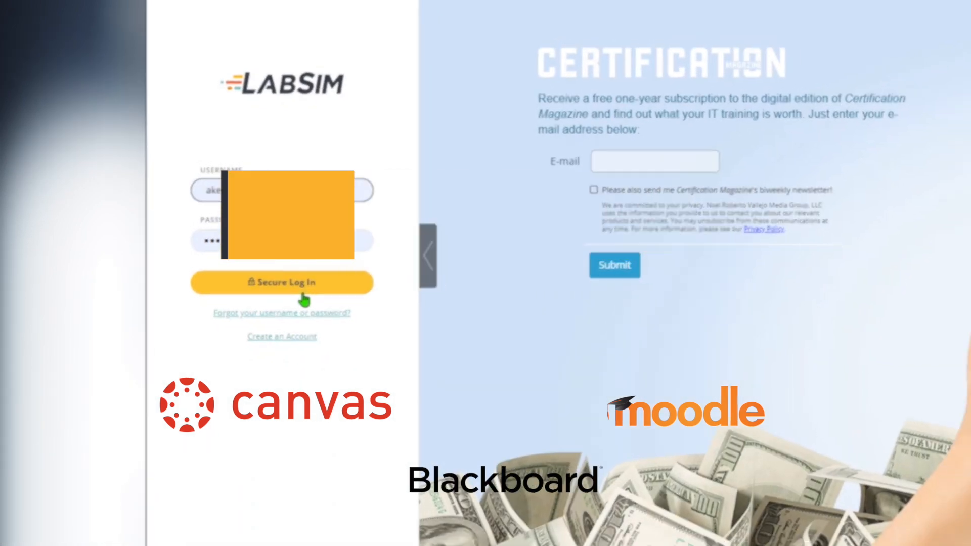
Step: Log in, enter the Executive Office workspace, and select the shelf's RJ45 Ethernet cable
click(281, 282)
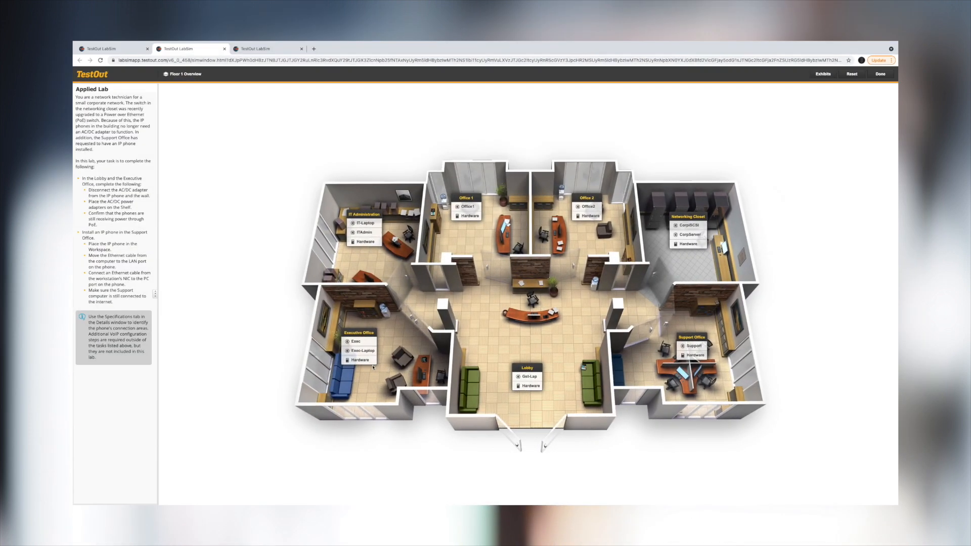
click(356, 341)
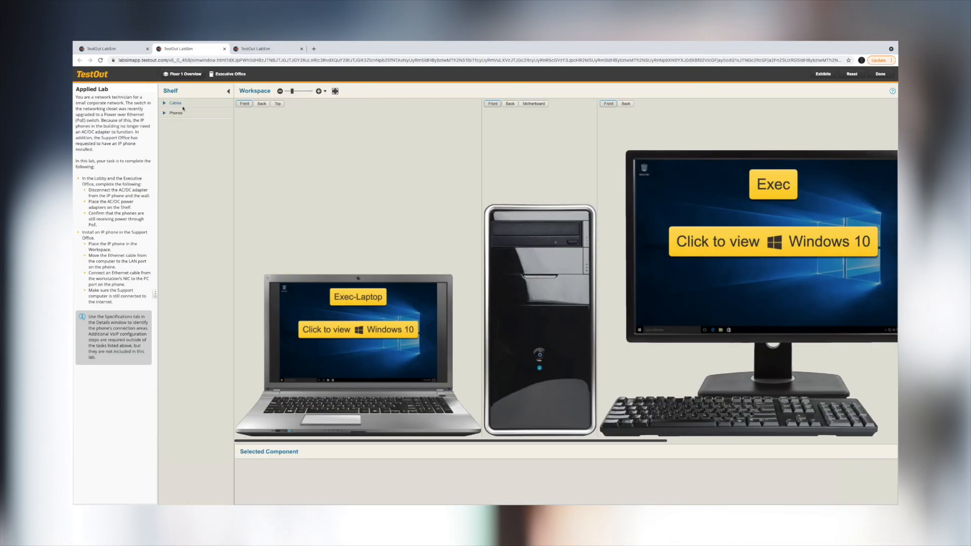
click(175, 102)
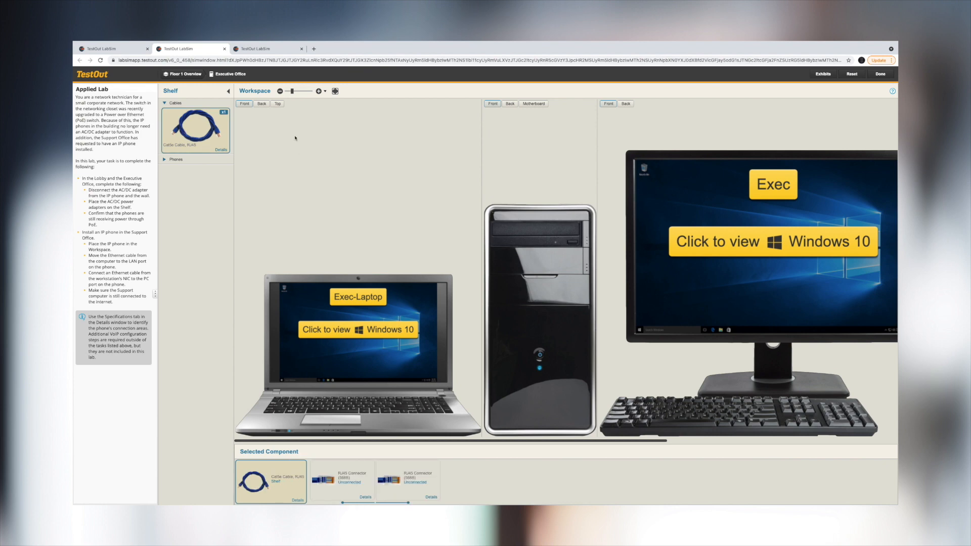